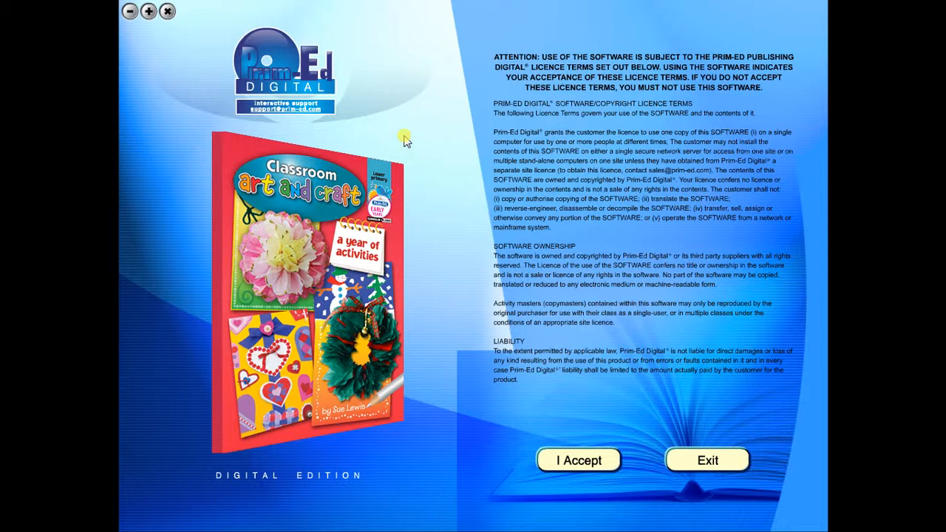
{"action": "mouse_move", "coordinate": [447, 199]}
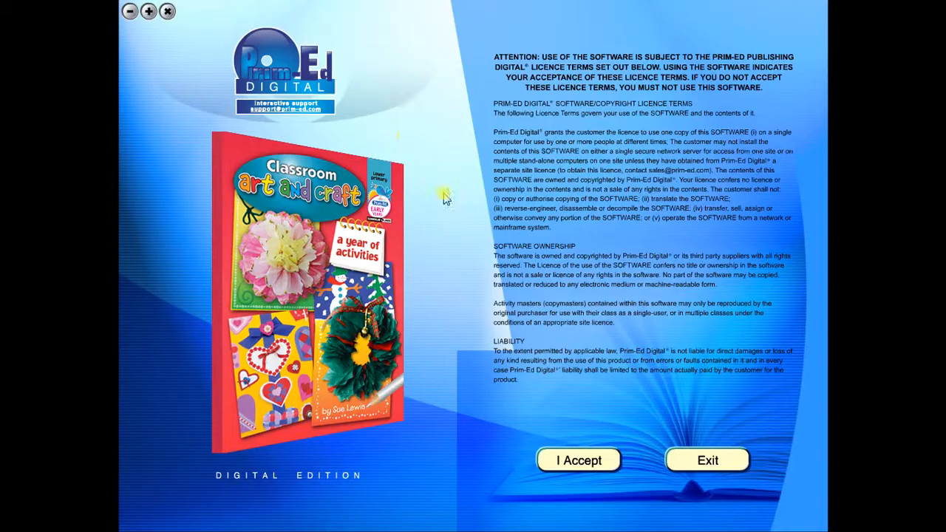
Step: Accept the licence terms to reach the Classroom Art and Craft contents page
{"action": "left_click", "coordinate": [579, 460]}
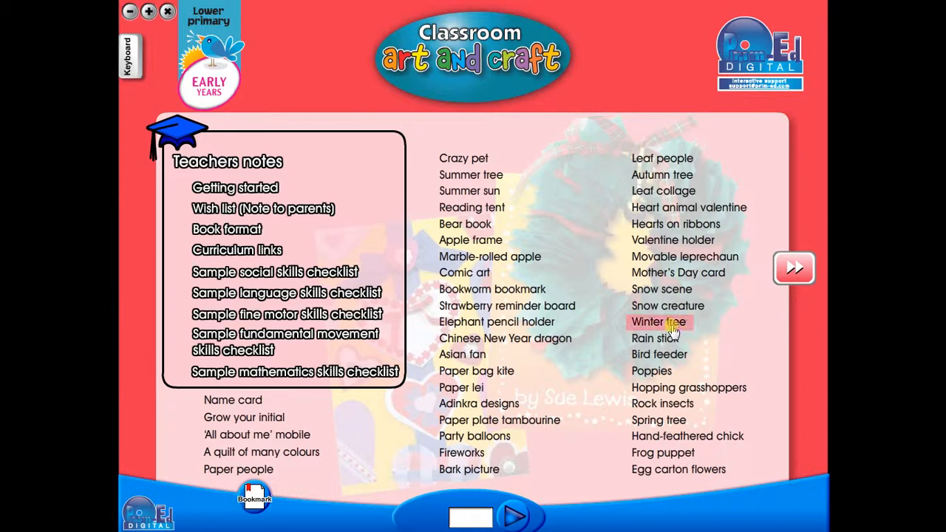
{"action": "mouse_move", "coordinate": [471, 207]}
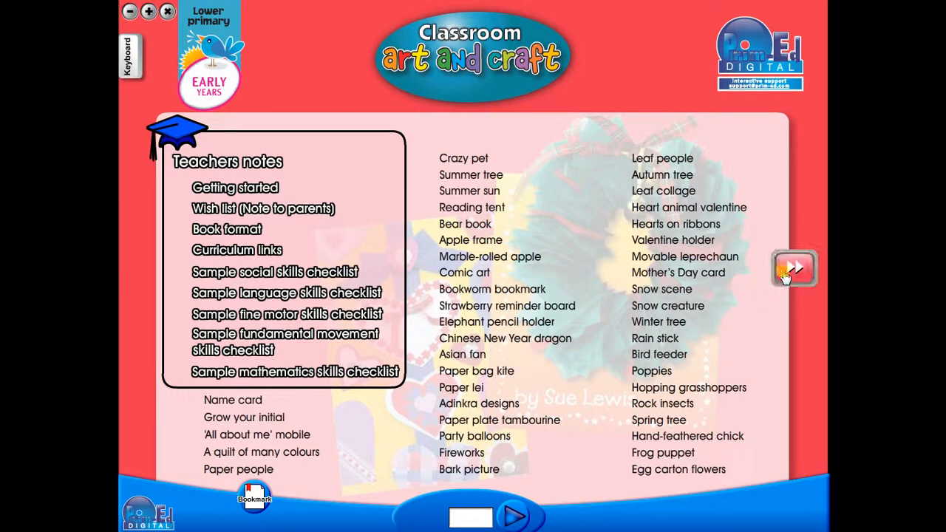
Step: Browse from the contents through the quilt pages to the Adinkra designs worksheet on page 32
{"action": "left_click", "coordinate": [796, 269]}
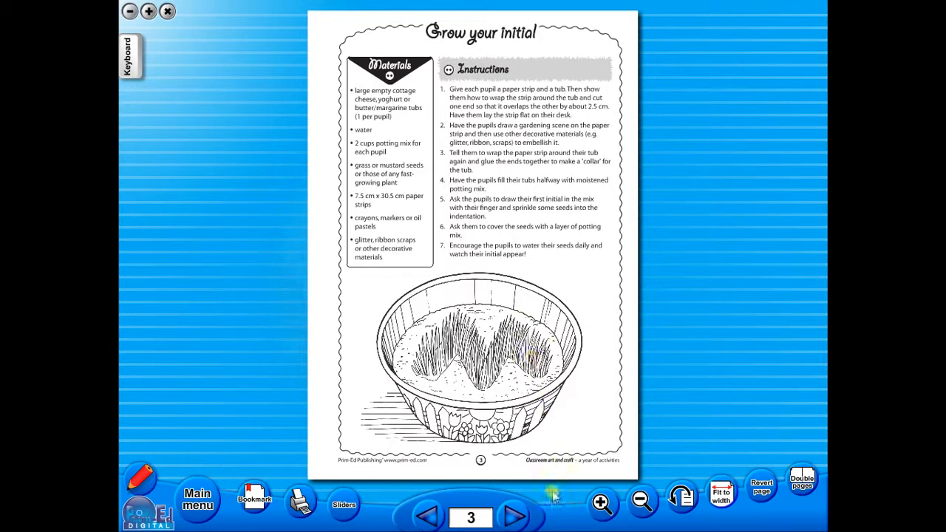
{"action": "left_click", "coordinate": [514, 517]}
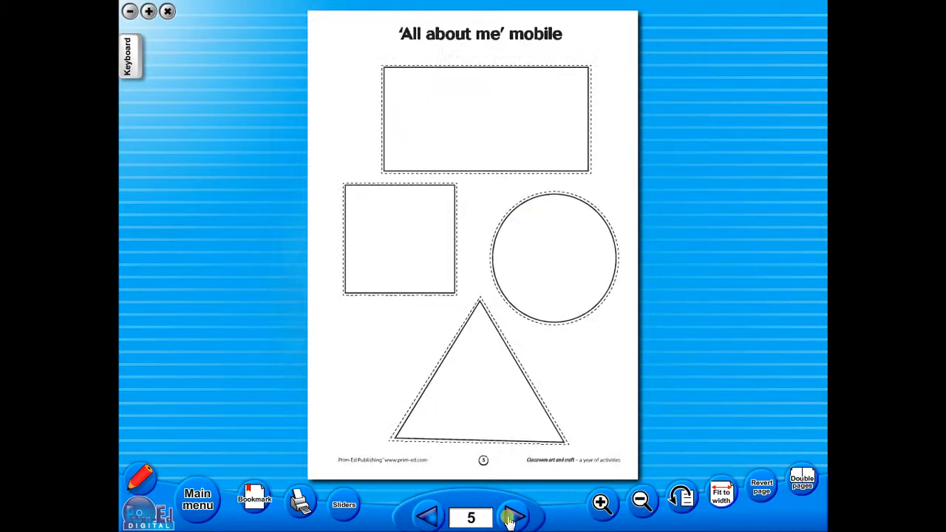
{"action": "left_click", "coordinate": [511, 517]}
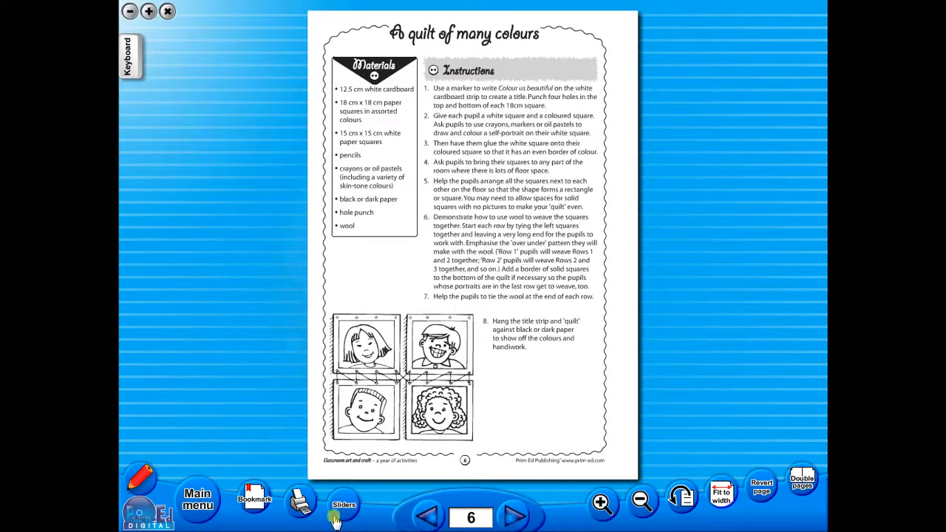
{"action": "left_click", "coordinate": [198, 497]}
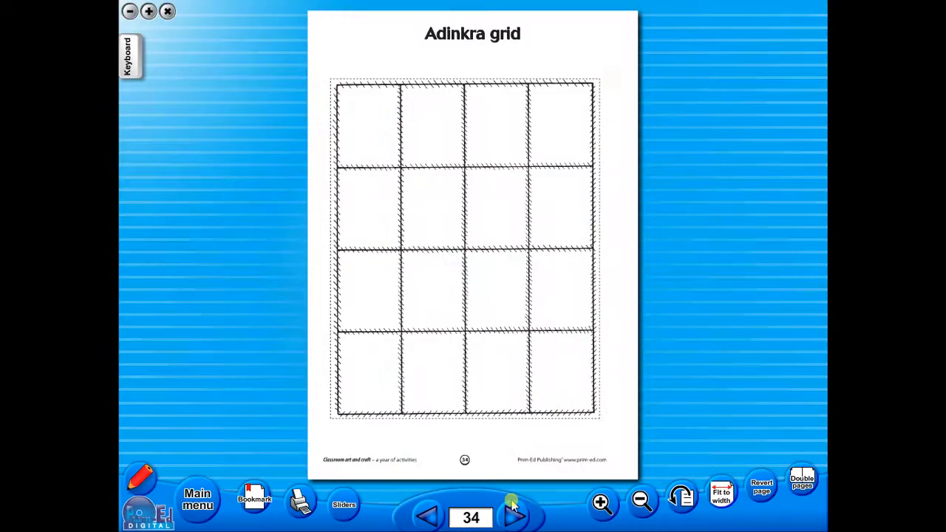
{"action": "mouse_move", "coordinate": [399, 485]}
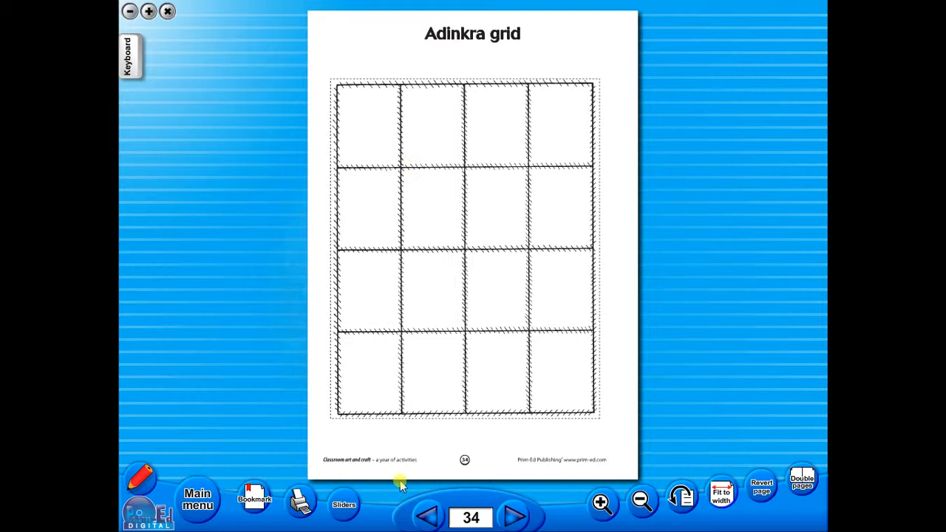
{"action": "left_click", "coordinate": [427, 516]}
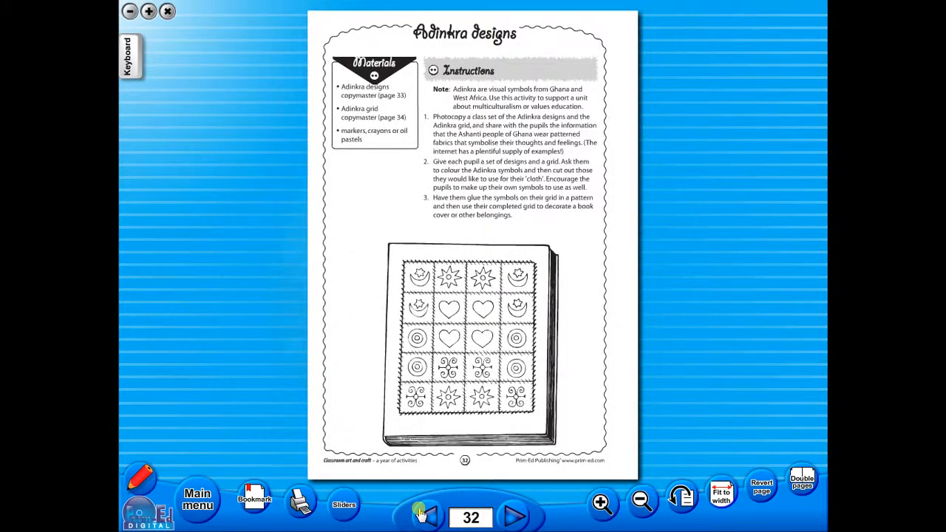
Step: Turn back to the Paper lei page 31 and show it alongside the Brown paper kite page
{"action": "left_click", "coordinate": [423, 518]}
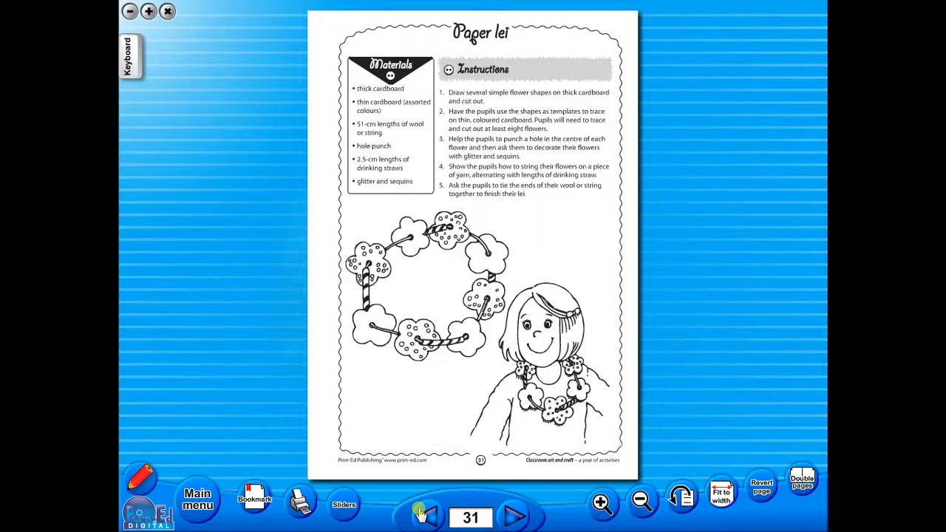
{"action": "left_click", "coordinate": [802, 480]}
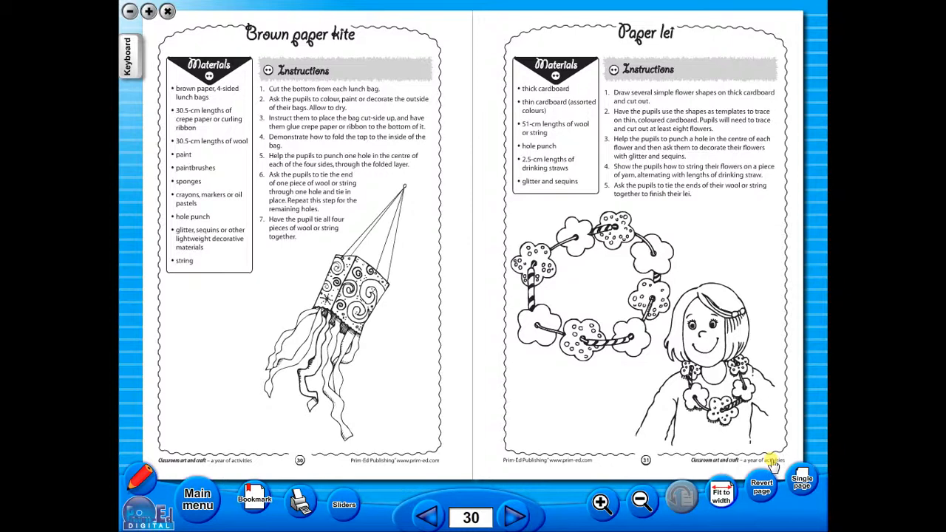
{"action": "mouse_move", "coordinate": [703, 210]}
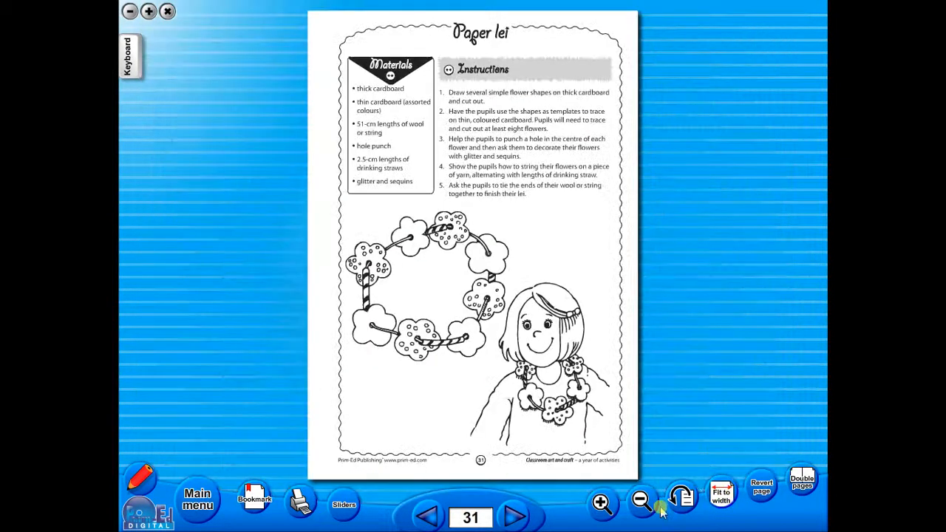
Step: Zoom into the lei illustration, zoom back out, then rotate the Paper lei page sideways
{"action": "left_click", "coordinate": [600, 503]}
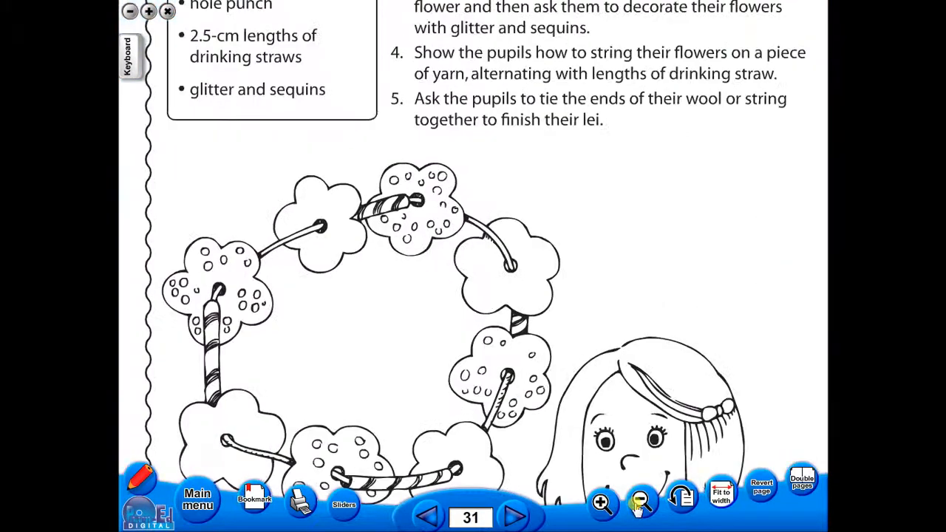
{"action": "left_click", "coordinate": [641, 503]}
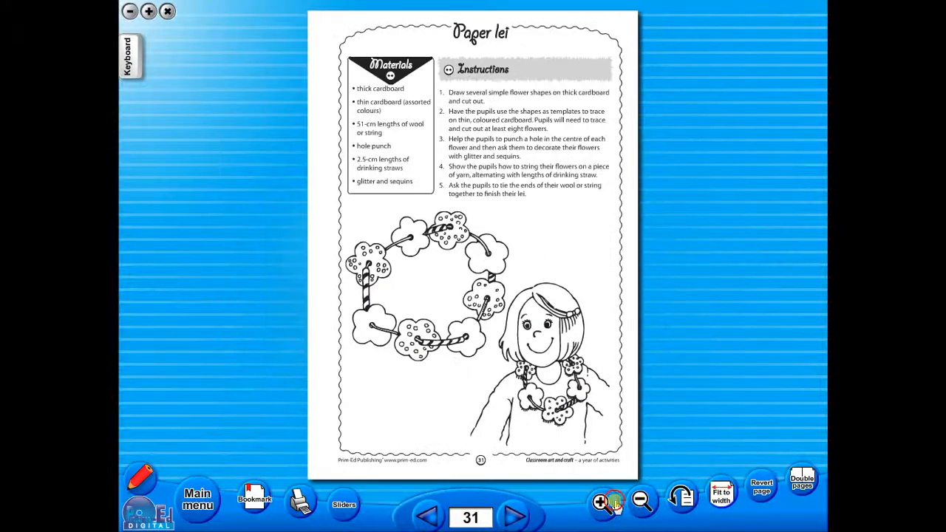
{"action": "left_click", "coordinate": [601, 503]}
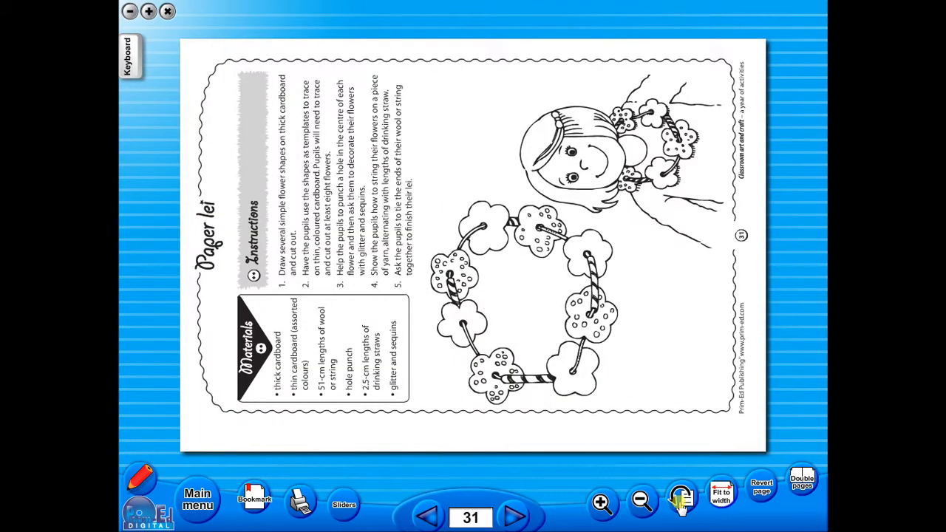
{"action": "left_click", "coordinate": [680, 503]}
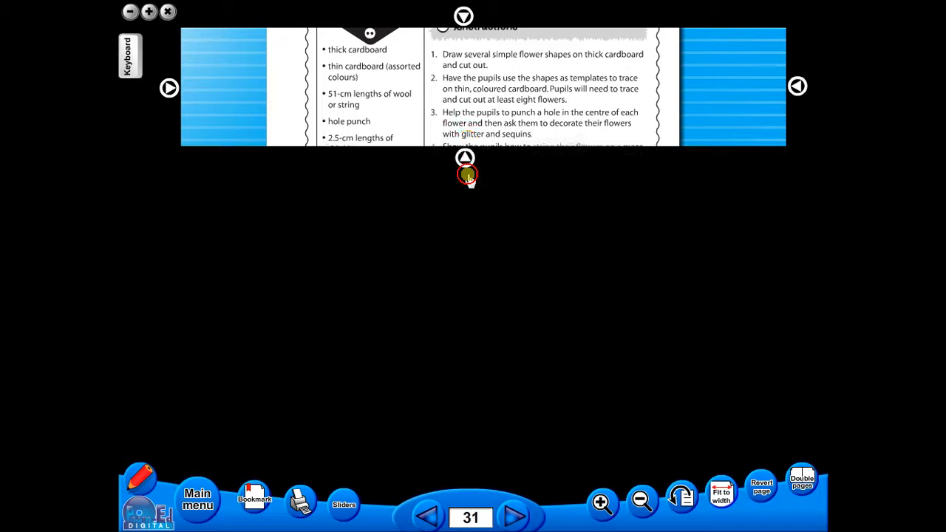
Step: Lower the reveal cover to show the materials, instructions and lei illustration
{"action": "left_click", "coordinate": [465, 157]}
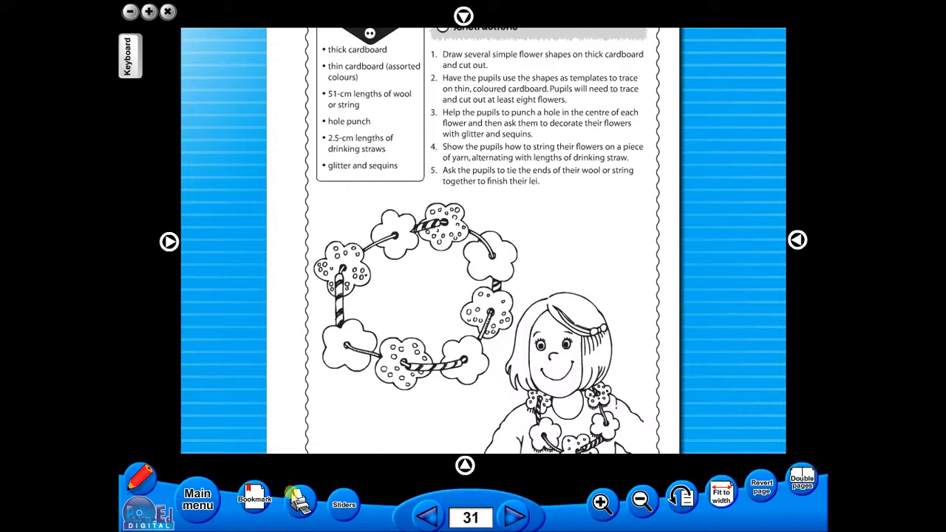
{"action": "left_click", "coordinate": [299, 500]}
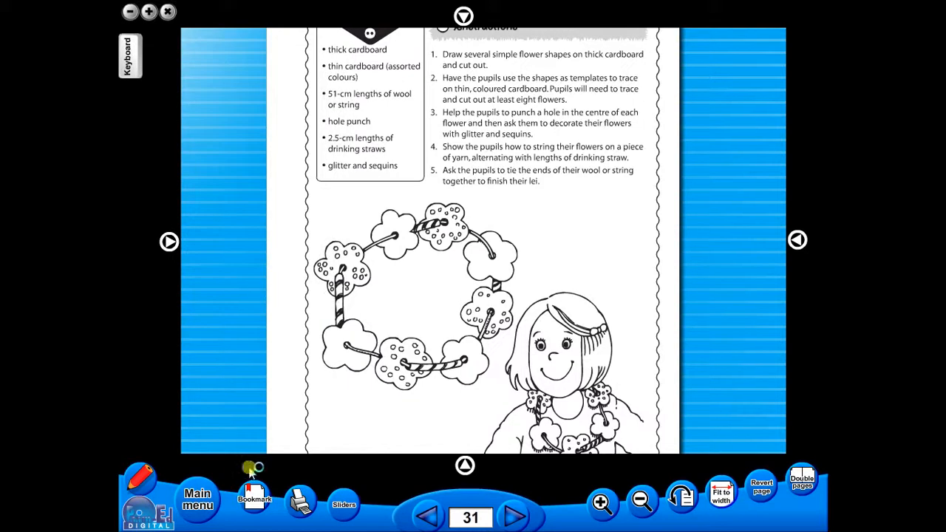
{"action": "left_click", "coordinate": [254, 494]}
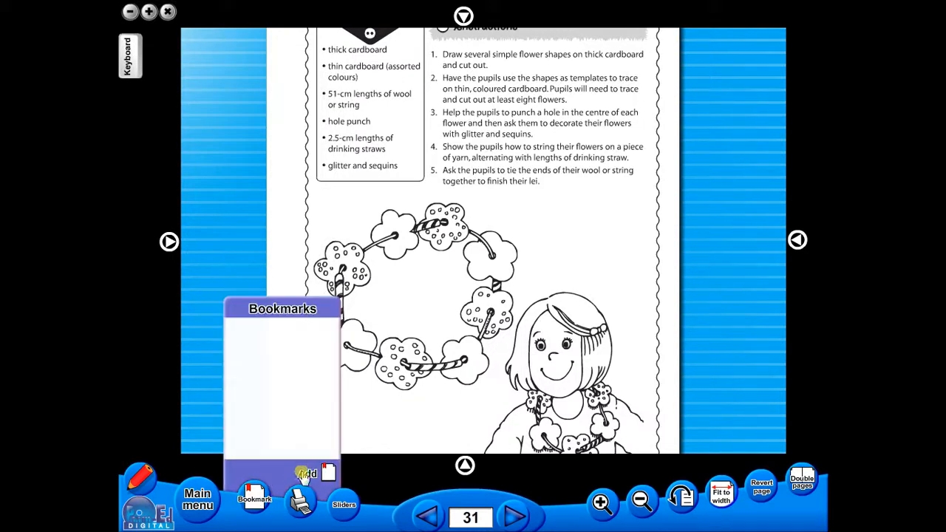
{"action": "left_click", "coordinate": [255, 495]}
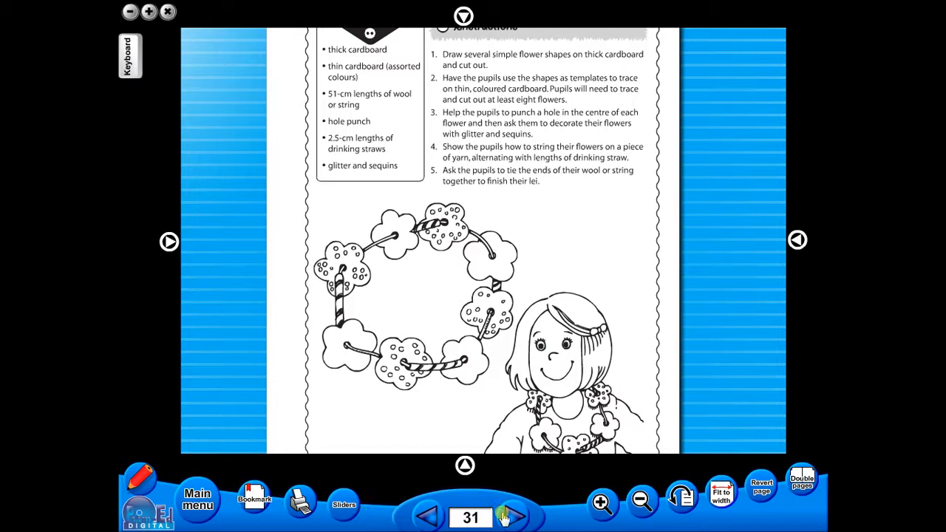
{"action": "left_click", "coordinate": [254, 496]}
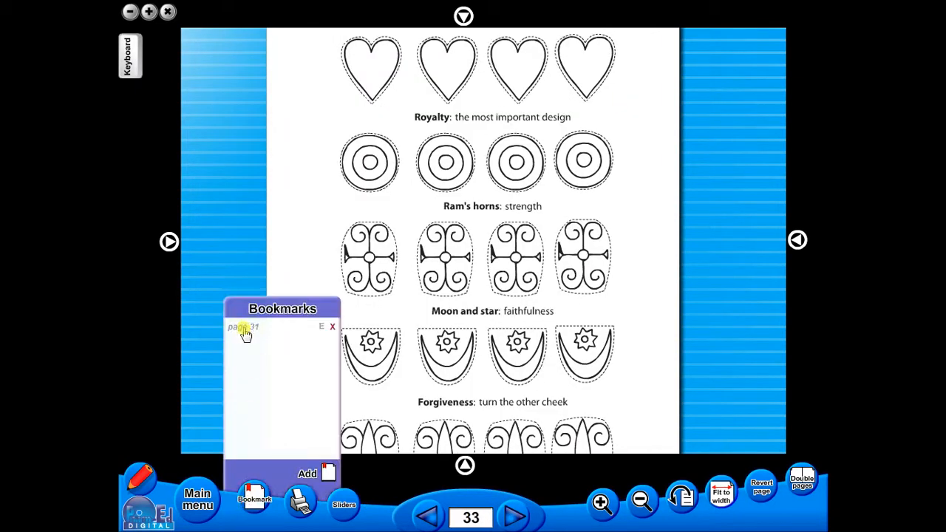
{"action": "left_click", "coordinate": [244, 327]}
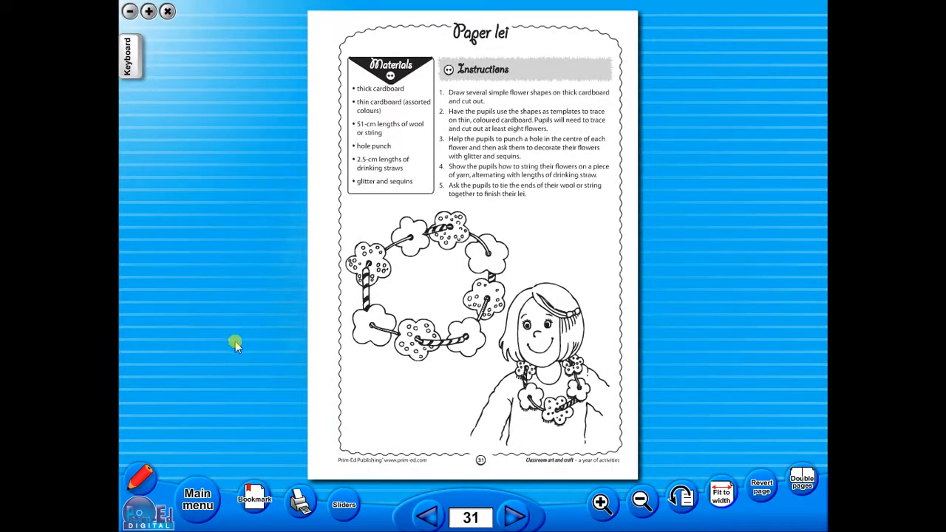
{"action": "mouse_move", "coordinate": [230, 352]}
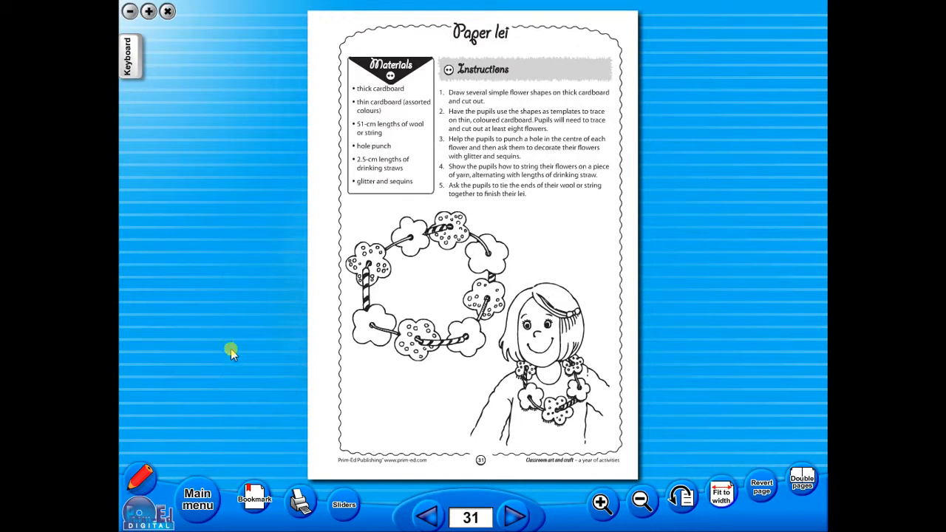
Step: Choose pen and highlighter tools and mark the Instructions heading, 'Have the' and the wool item in red
{"action": "left_click", "coordinate": [140, 479]}
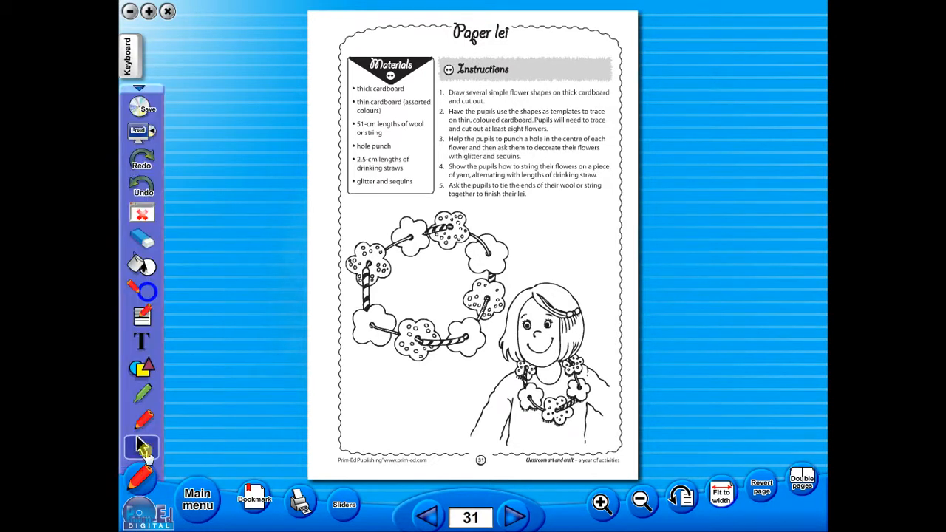
{"action": "left_click", "coordinate": [140, 421]}
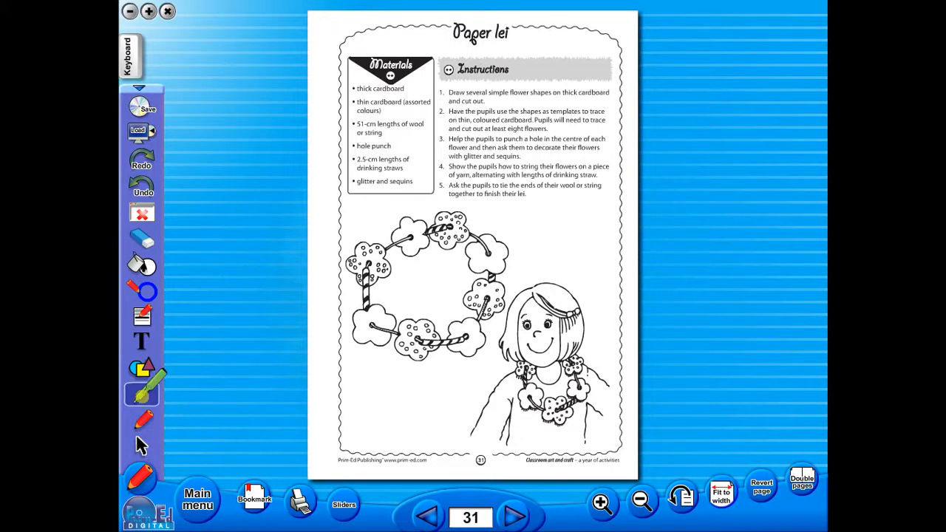
{"action": "left_click", "coordinate": [141, 393]}
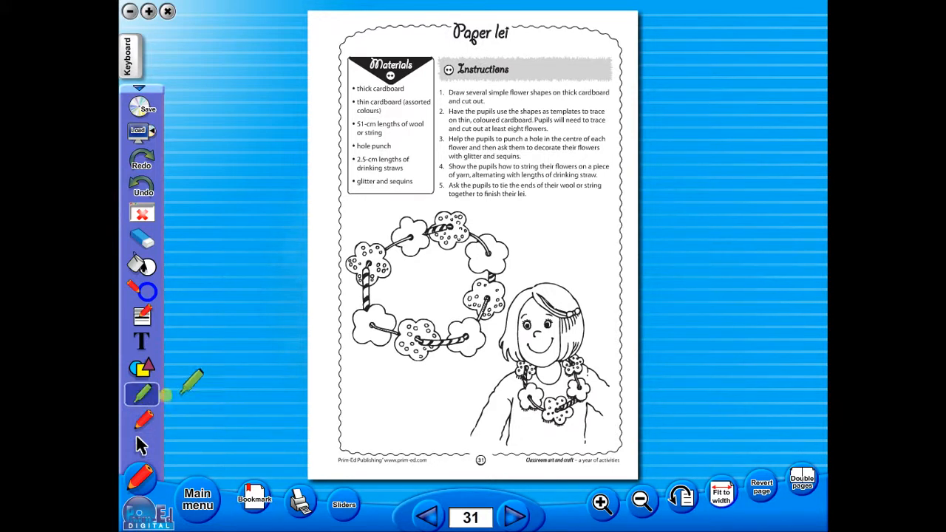
{"action": "left_click", "coordinate": [142, 393]}
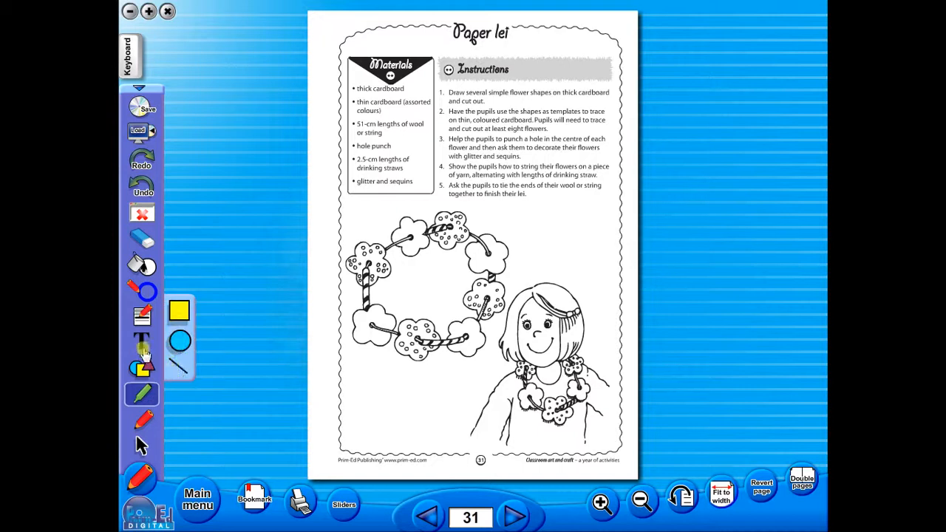
{"action": "left_click", "coordinate": [142, 341]}
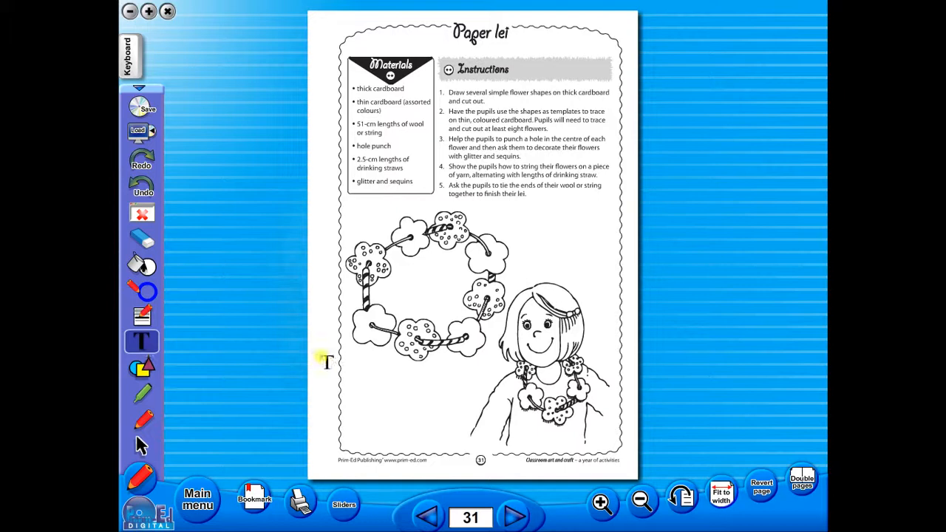
{"action": "left_click", "coordinate": [142, 317]}
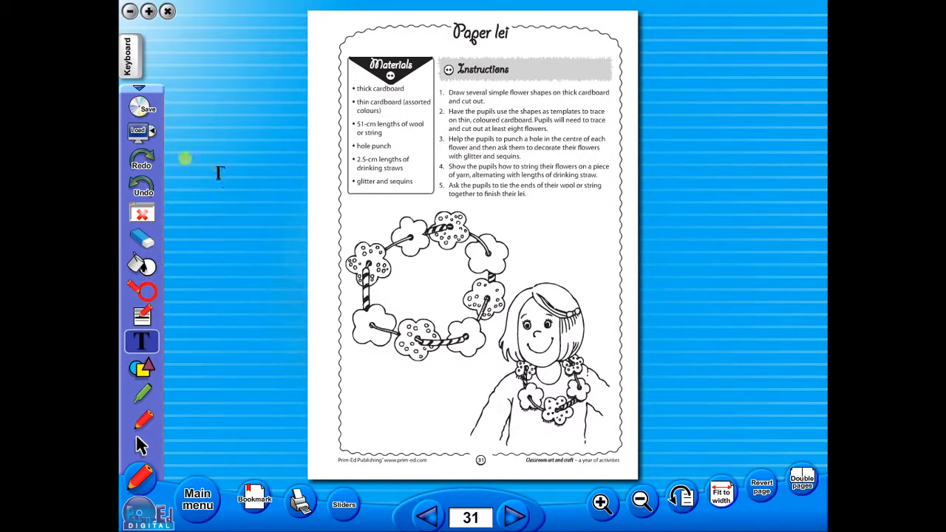
{"action": "left_click", "coordinate": [142, 394]}
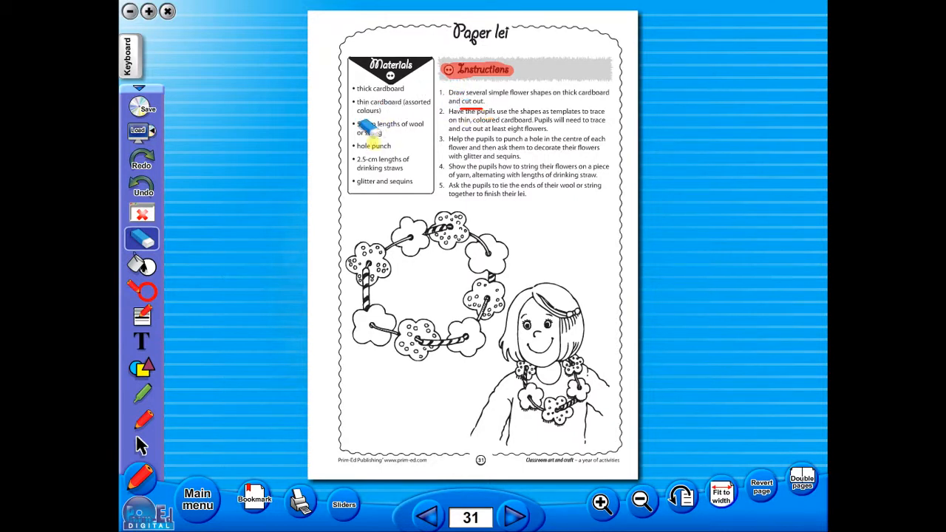
Step: Add an 'Additional information' text box below the lei illustration
{"action": "left_click", "coordinate": [142, 340]}
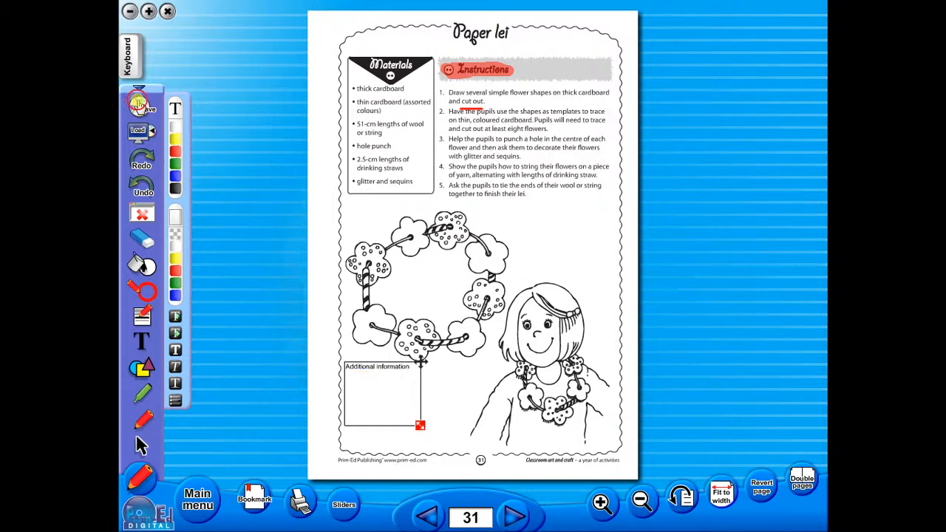
Step: Save the annotated Paper lei page under the name 'worksheet'
{"action": "left_click", "coordinate": [139, 103]}
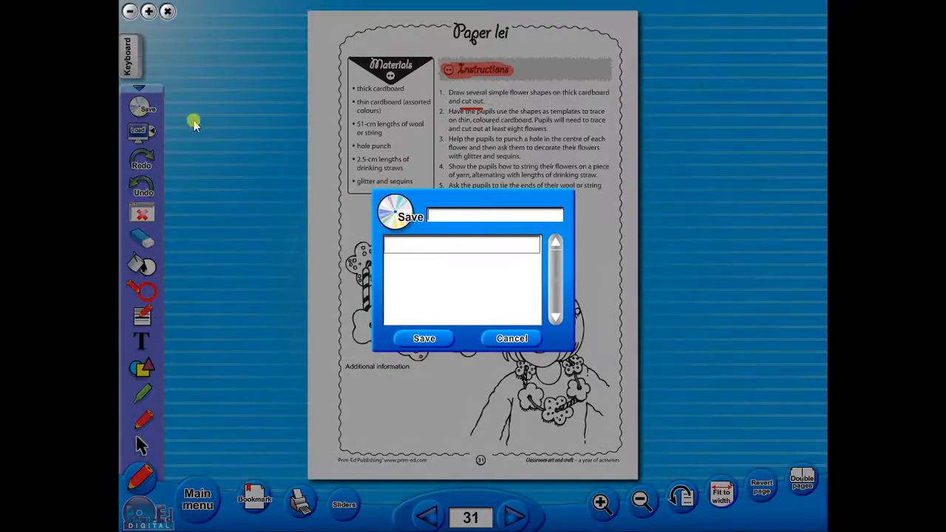
{"action": "type", "text": "wo"}
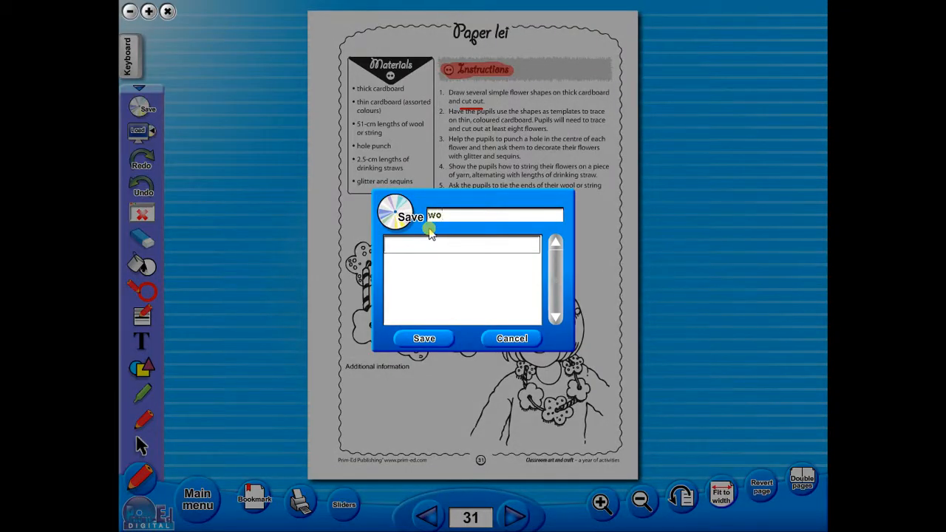
{"action": "type", "text": "rksheet"}
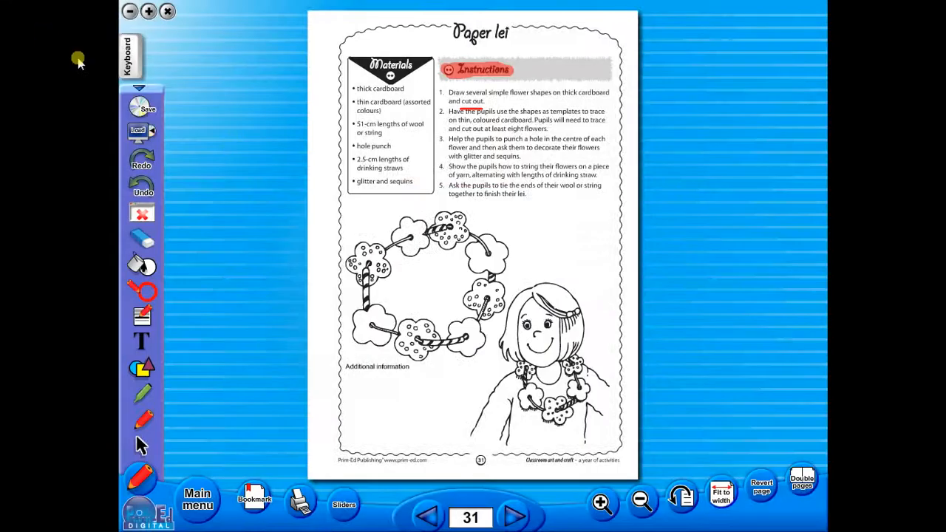
Step: Finish with the text box and return to the Classroom Art and Craft contents menu
{"action": "left_click", "coordinate": [127, 56]}
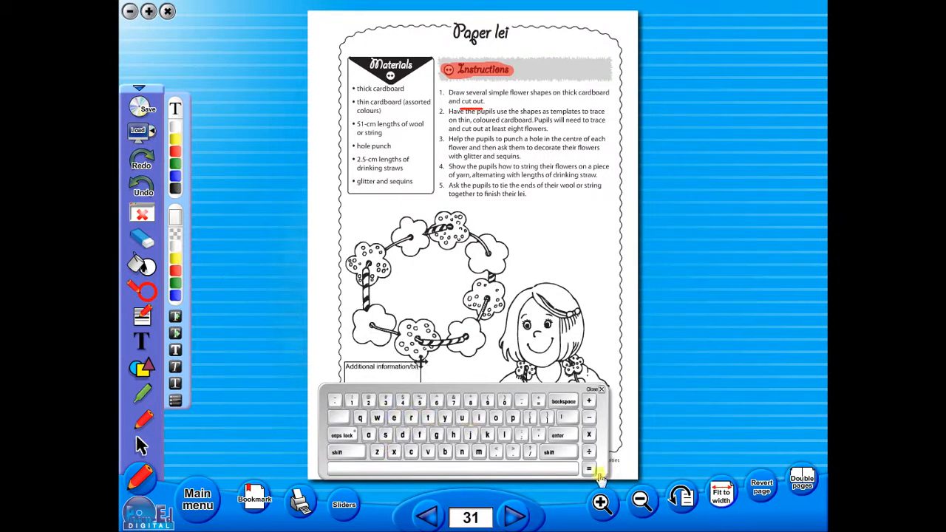
{"action": "left_click", "coordinate": [599, 389]}
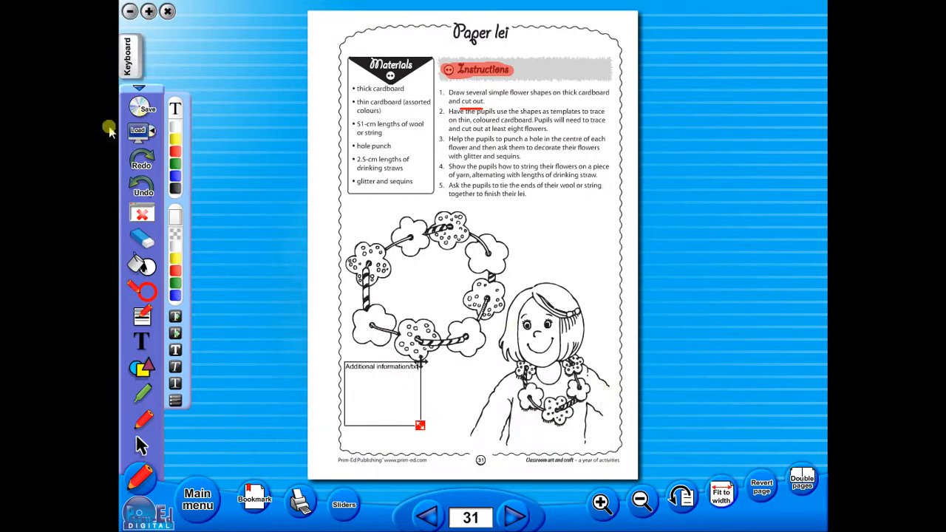
{"action": "left_click", "coordinate": [198, 499]}
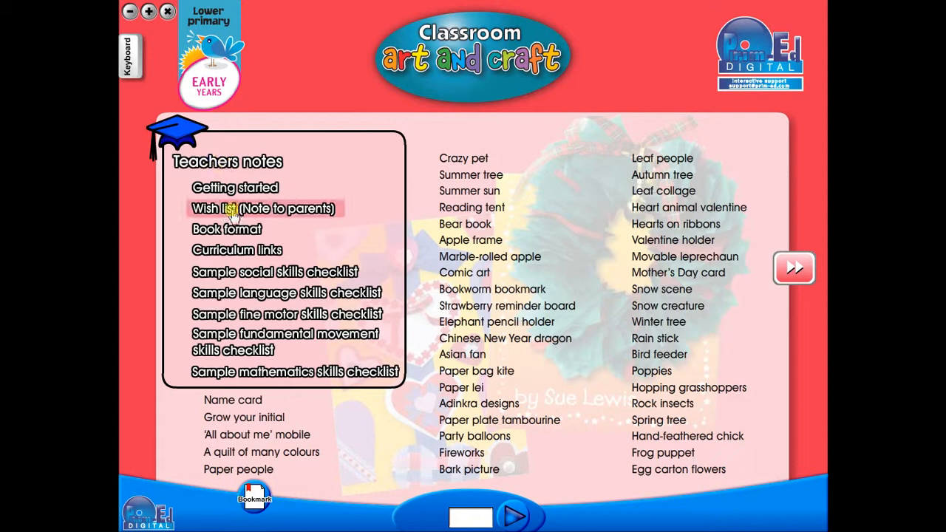
{"action": "left_click", "coordinate": [234, 187]}
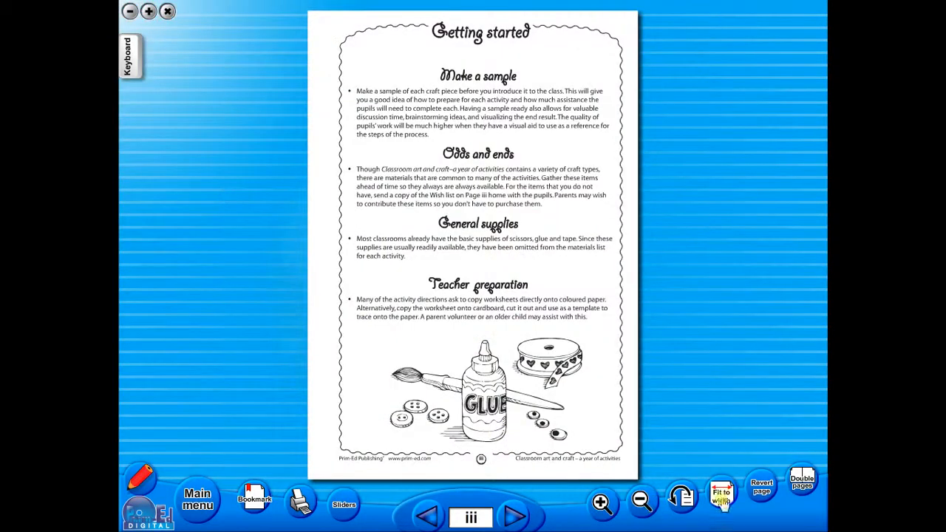
{"action": "left_click", "coordinate": [801, 480]}
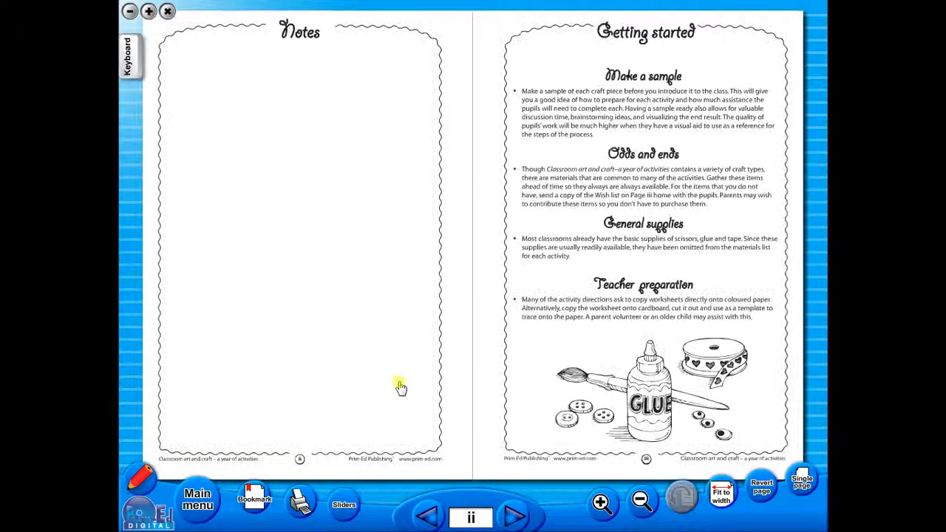
{"action": "left_click", "coordinate": [515, 518]}
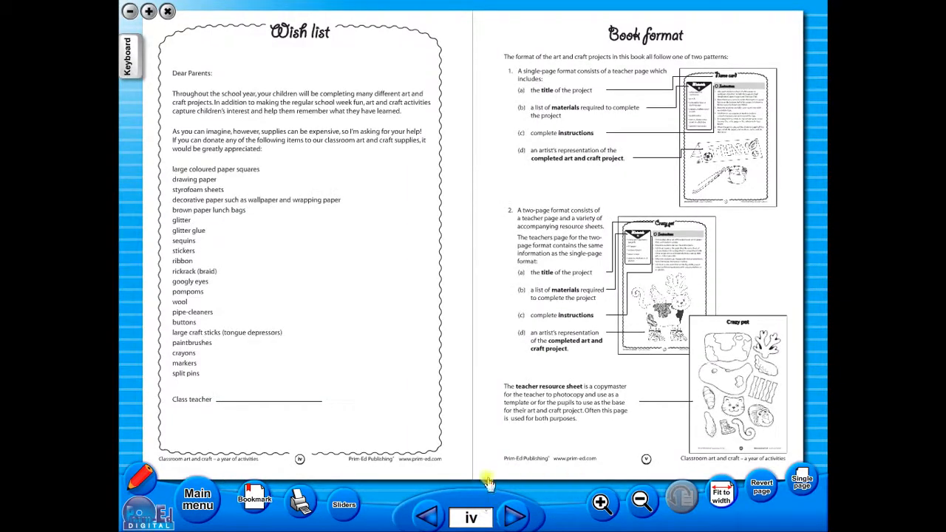
{"action": "left_click", "coordinate": [198, 497]}
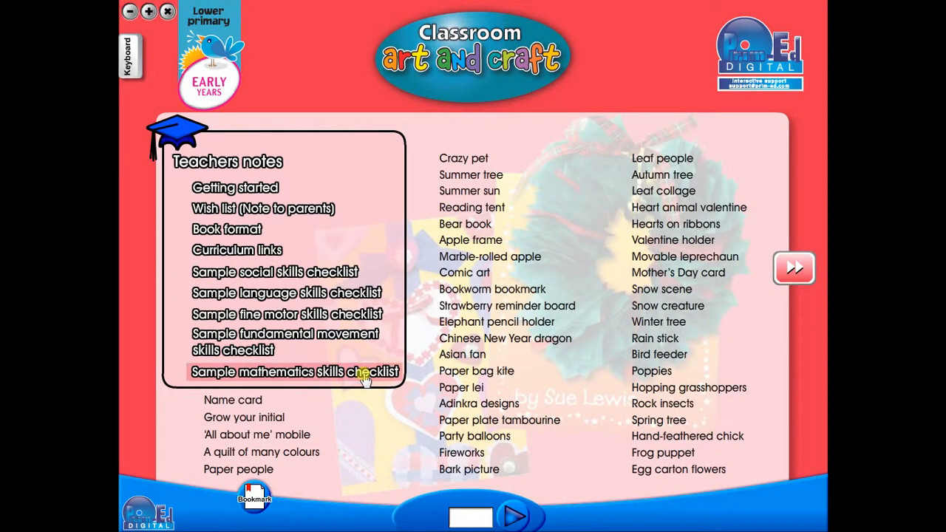
{"action": "left_click", "coordinate": [296, 373]}
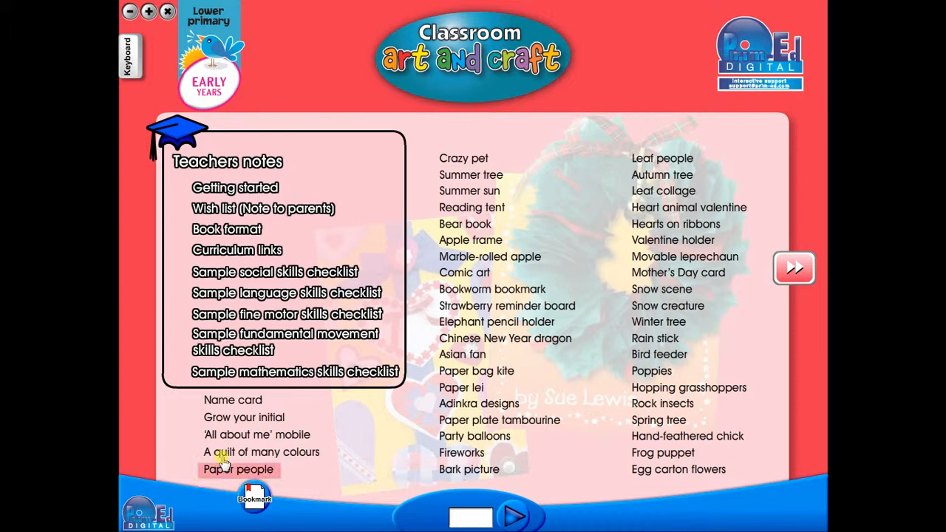
{"action": "mouse_move", "coordinate": [348, 453]}
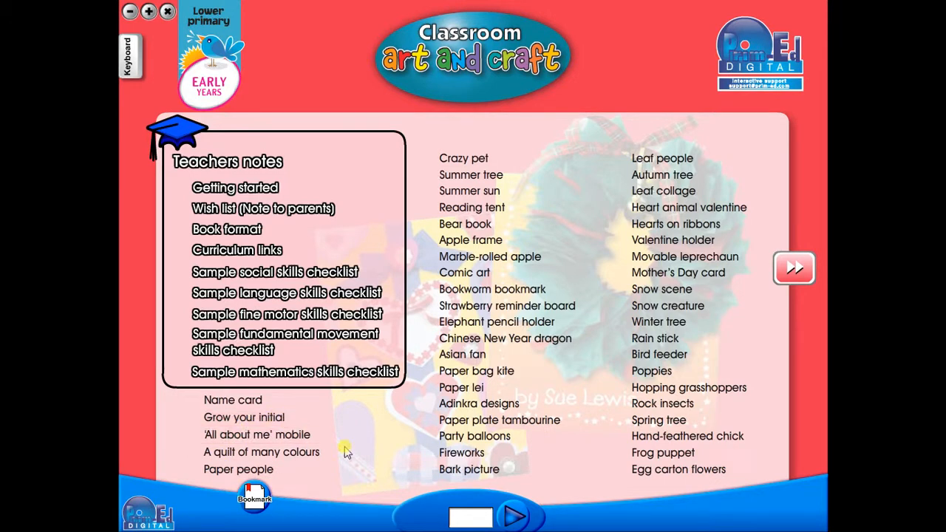